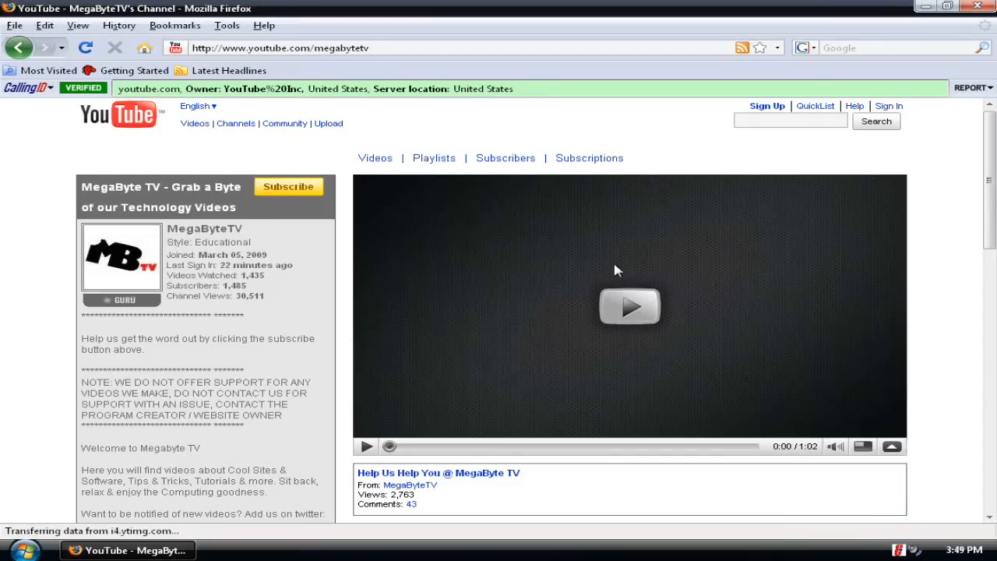
{"action": "mouse_move", "coordinate": [203, 227]}
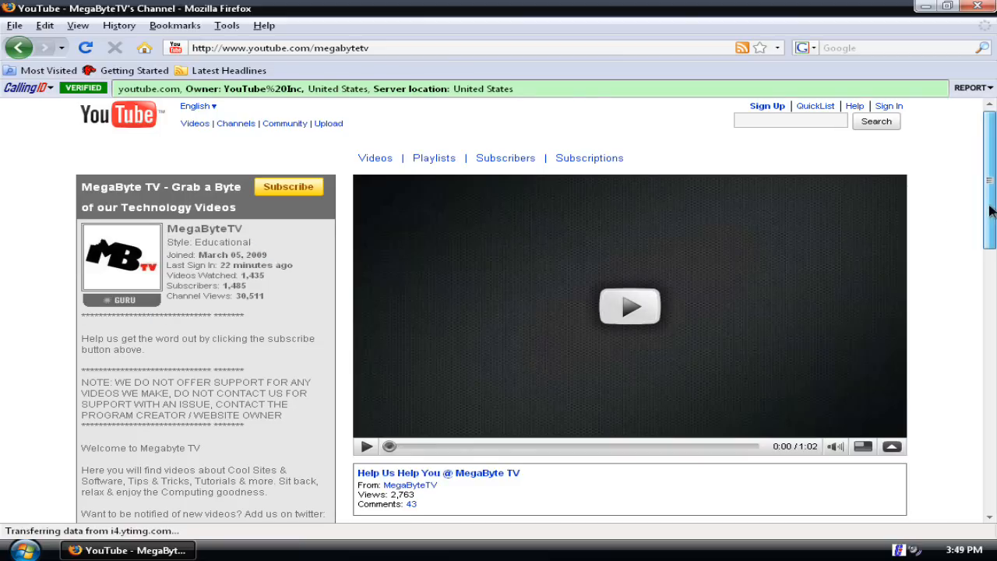
- Load download.com in Firefox from the address bar suggestion
{"action": "scroll", "scroll_direction": "down", "scroll_amount": 3}
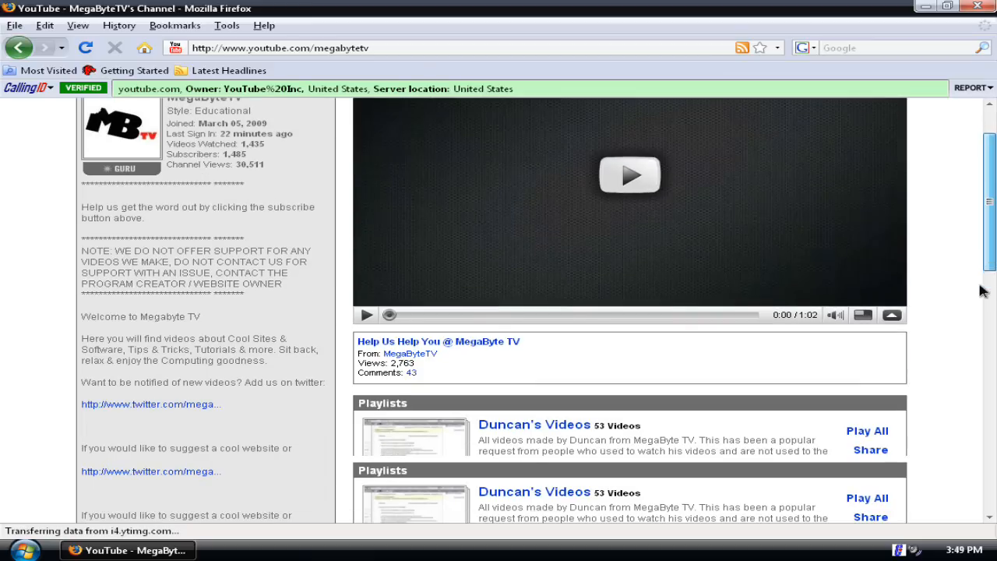
{"action": "scroll", "scroll_direction": "down", "scroll_amount": 3}
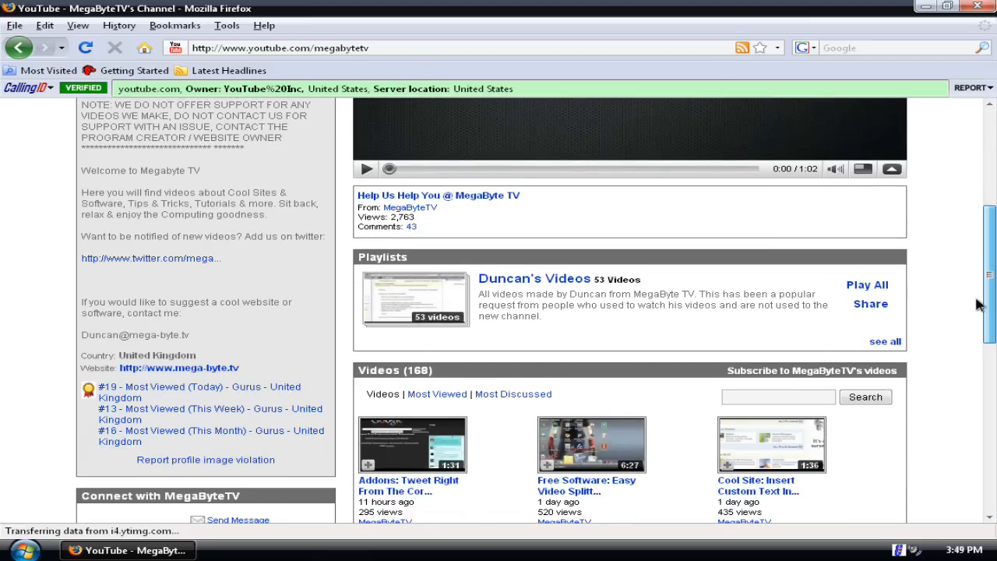
{"action": "scroll", "scroll_direction": "up", "scroll_amount": 3}
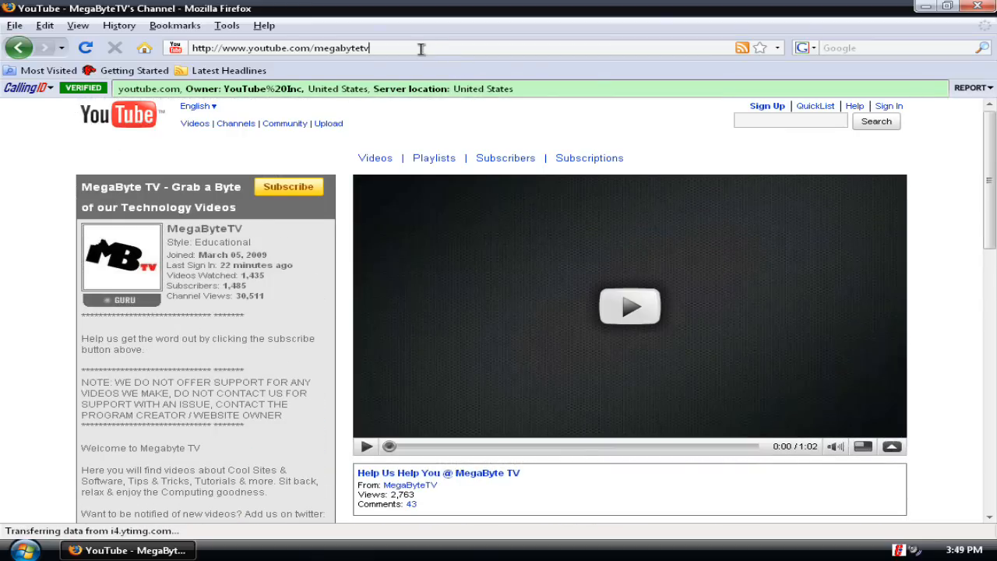
{"action": "type", "text": "downl"}
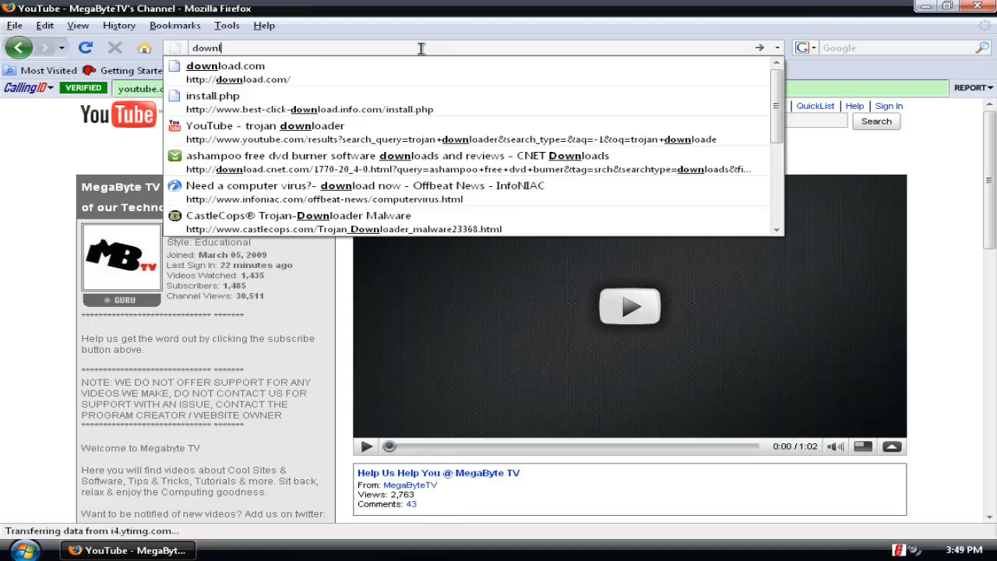
{"action": "left_click", "coordinate": [226, 66]}
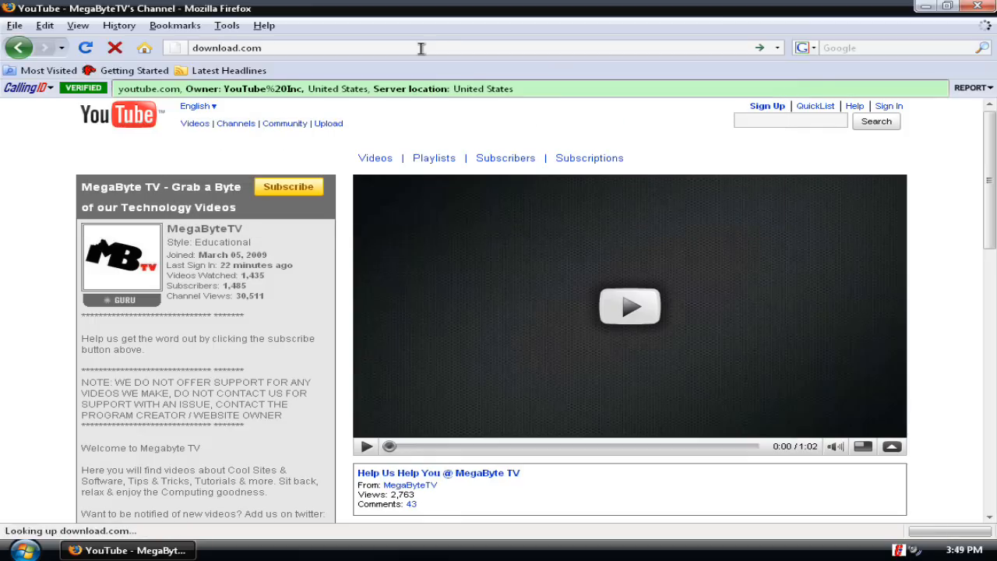
{"action": "key", "text": "Return"}
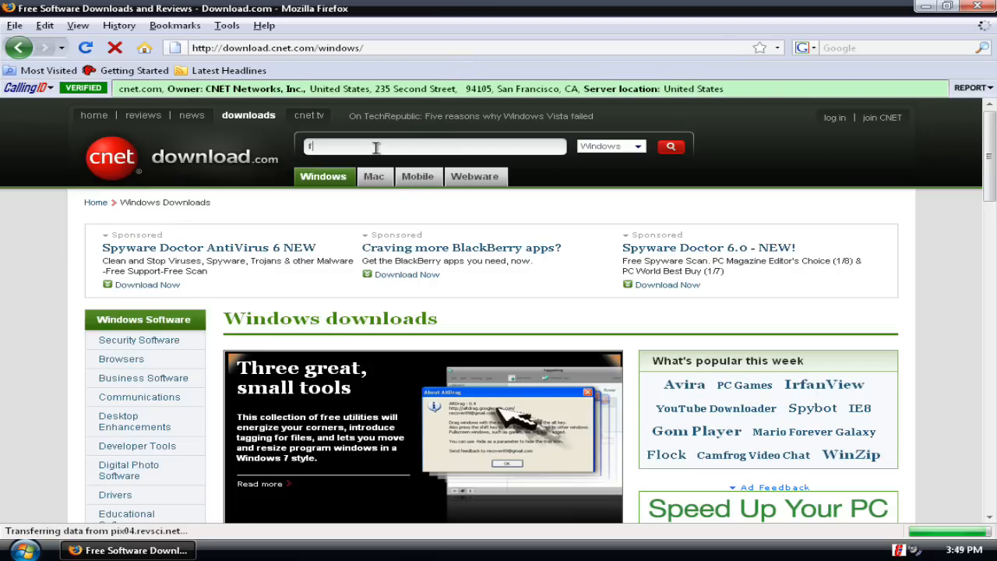
- Enter the search 'free ashampoo dvd burning' in the site search box
{"action": "type", "text": "ree"}
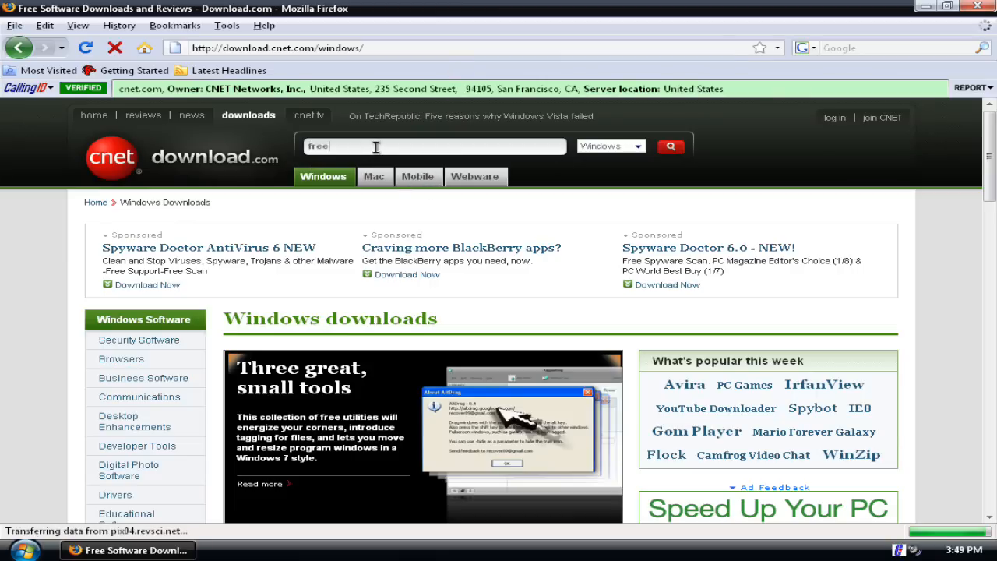
{"action": "type", "text": "ashampoo"}
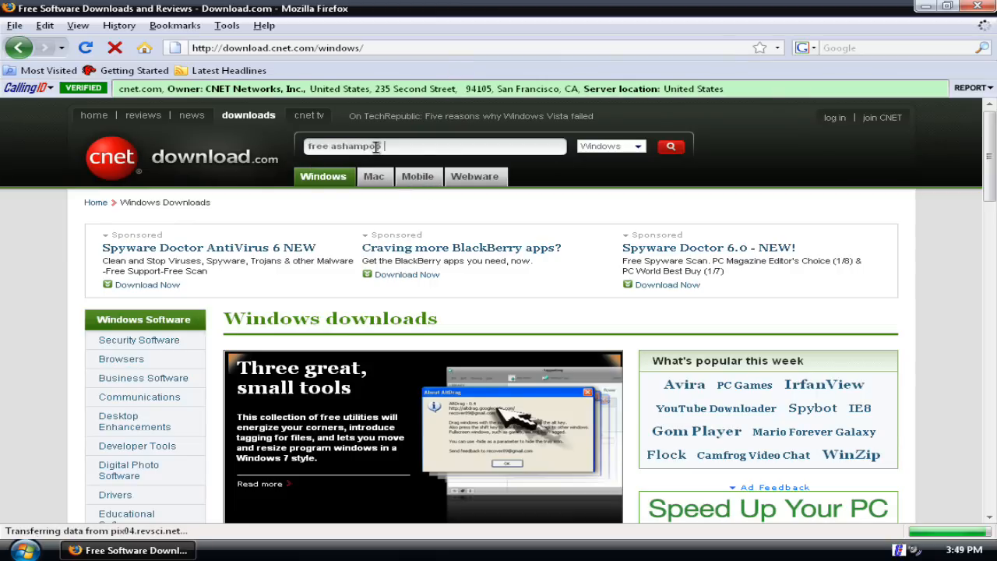
{"action": "type", "text": "dvd bu"}
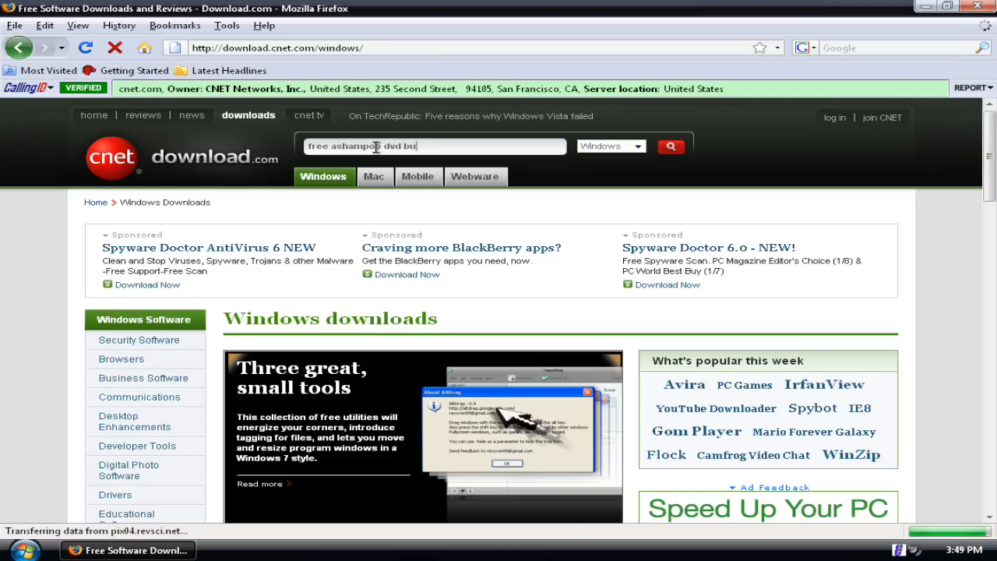
{"action": "type", "text": "rning"}
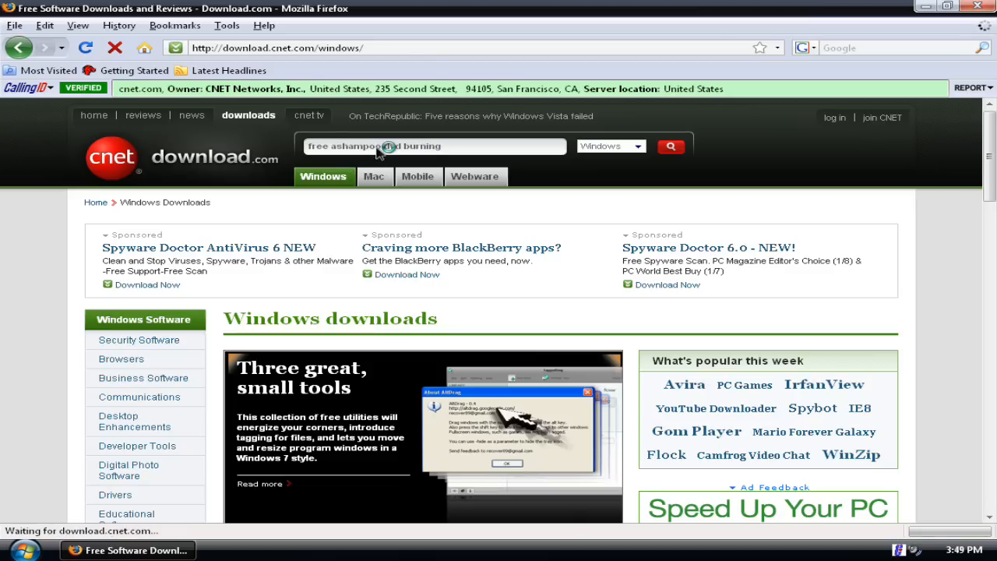
- Run the search, open the Ashampoo Burning Studio Free 6.75 result, and choose Download Now
{"action": "left_click", "coordinate": [670, 146]}
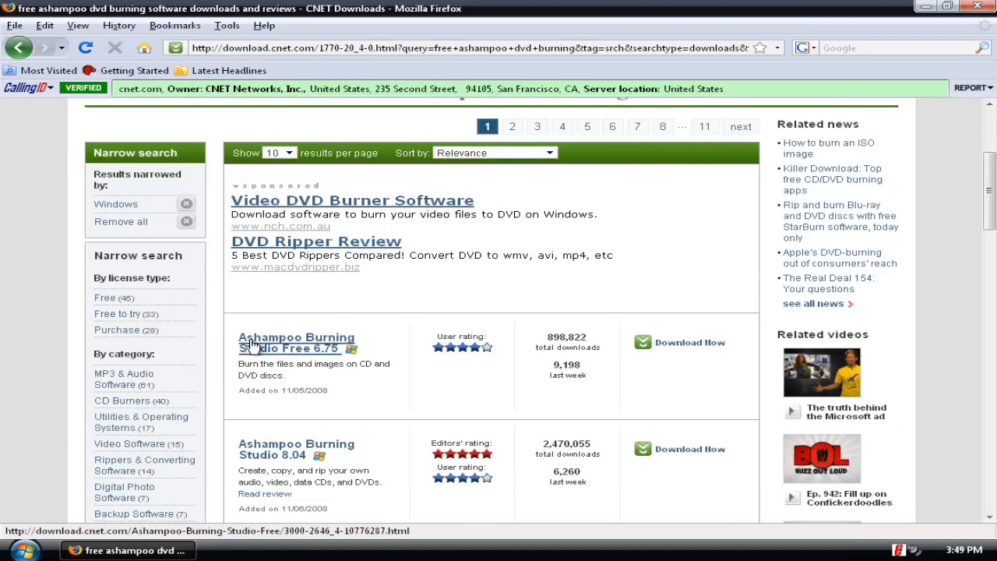
{"action": "mouse_move", "coordinate": [260, 355]}
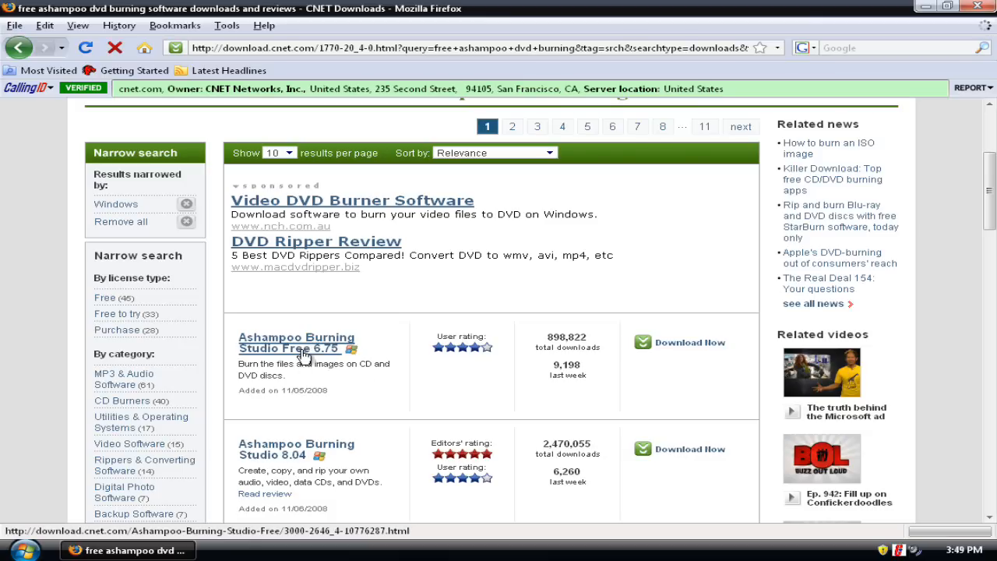
{"action": "left_click", "coordinate": [296, 342]}
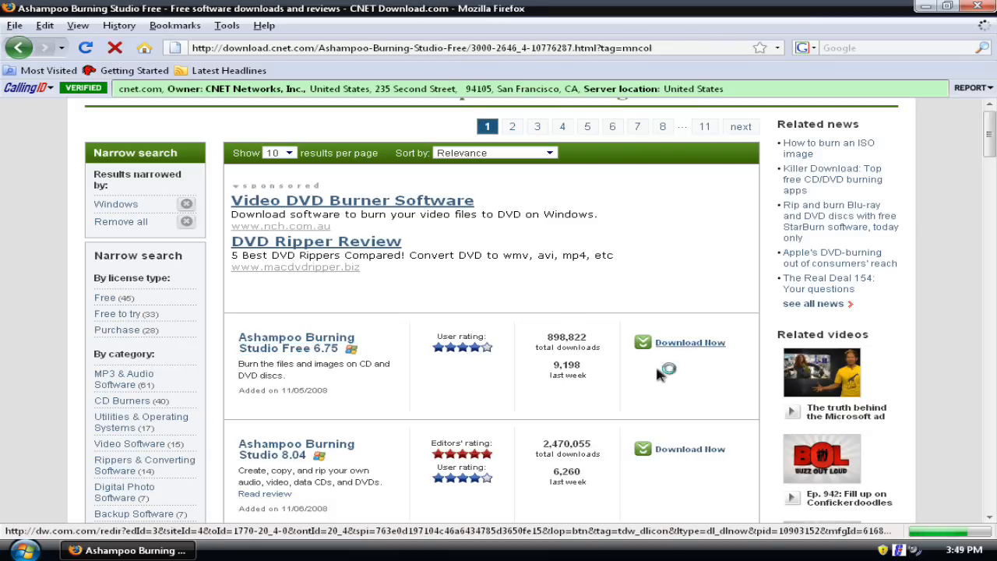
{"action": "left_click", "coordinate": [689, 343]}
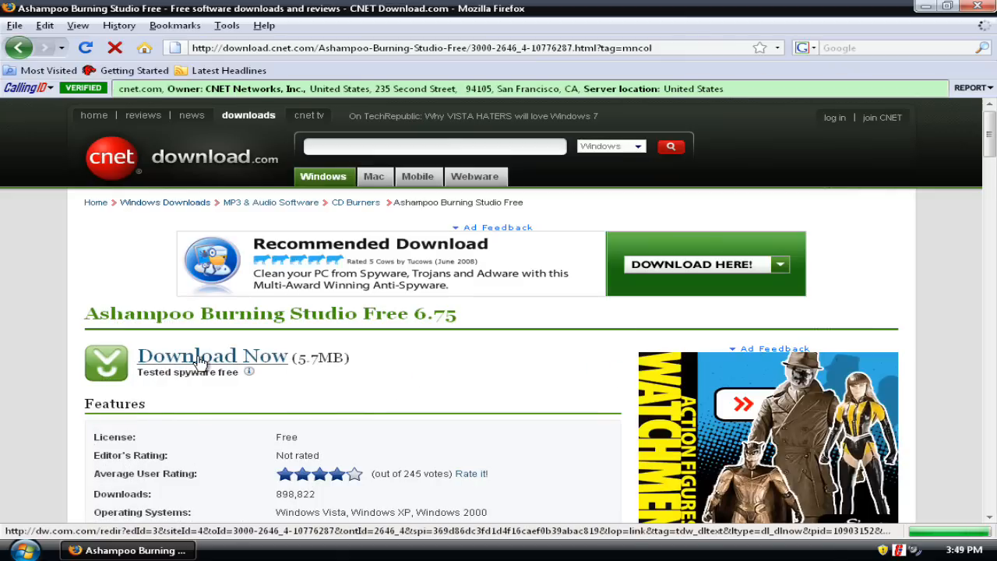
{"action": "left_click", "coordinate": [213, 356]}
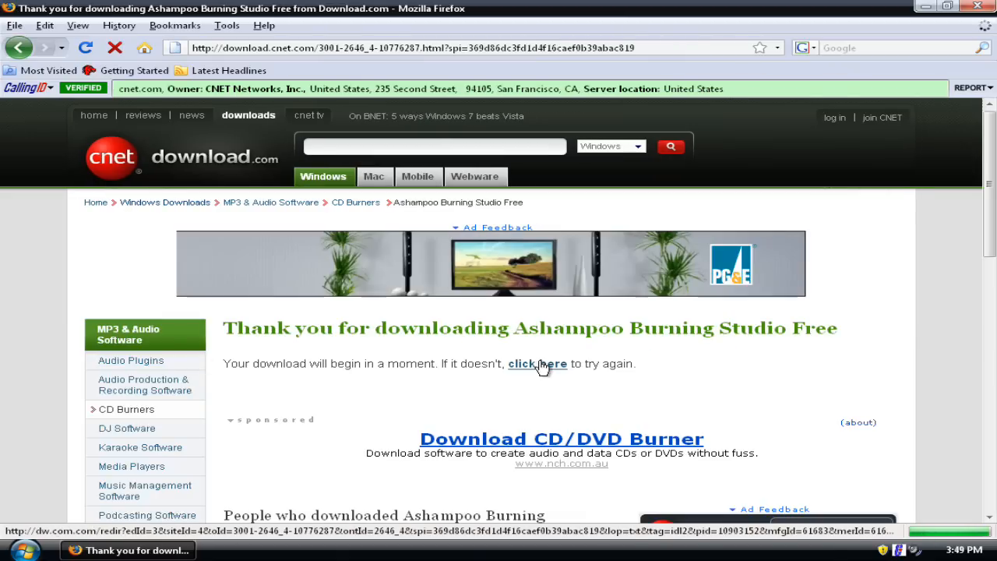
- Use the thank-you page's 'click here' link to bring up the installer save prompt
{"action": "left_click", "coordinate": [537, 363]}
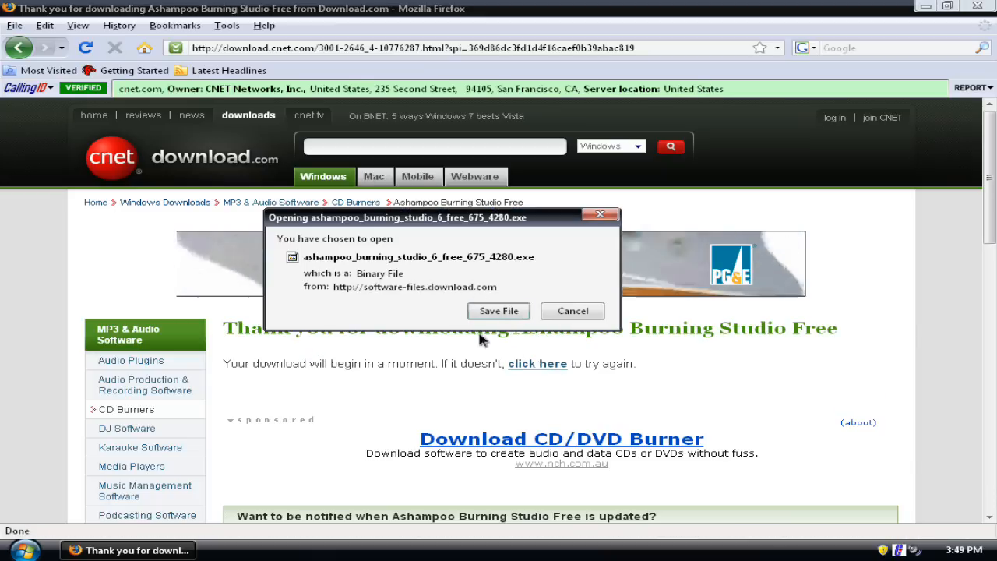
{"action": "mouse_move", "coordinate": [420, 328]}
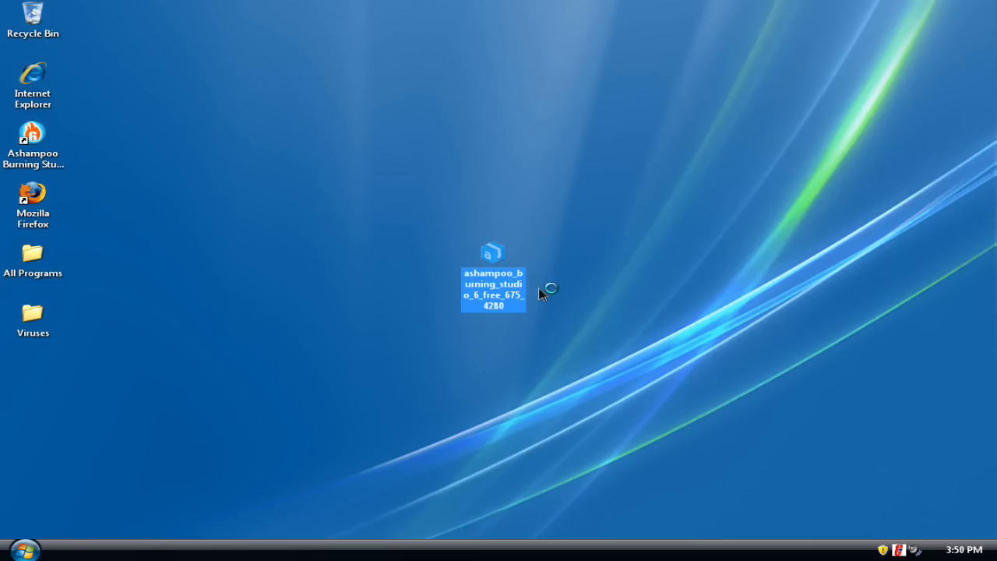
- Launch the downloaded Ashampoo installer, pass the welcome page, and accept the license agreement
{"action": "double_click", "coordinate": [493, 284]}
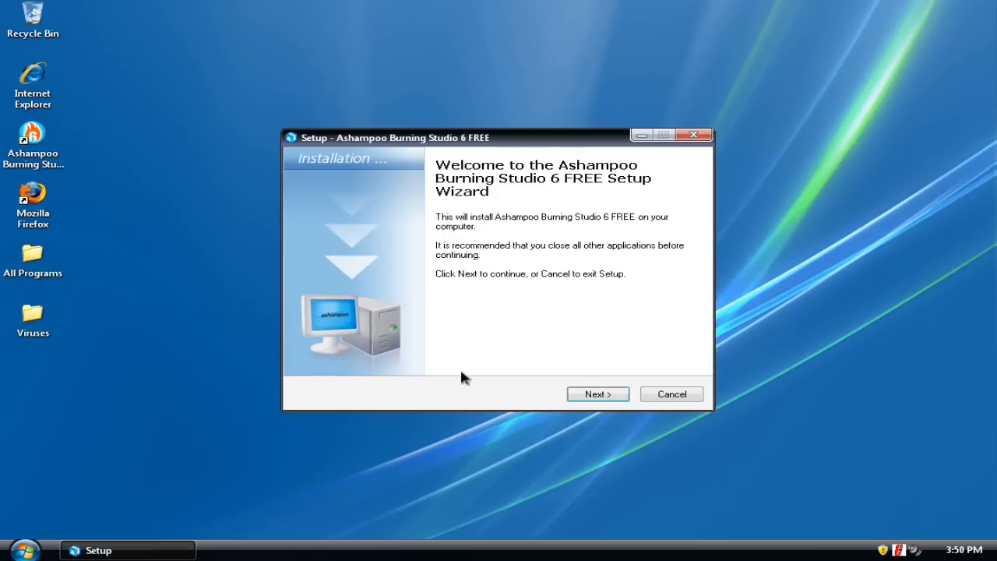
{"action": "left_click", "coordinate": [598, 394]}
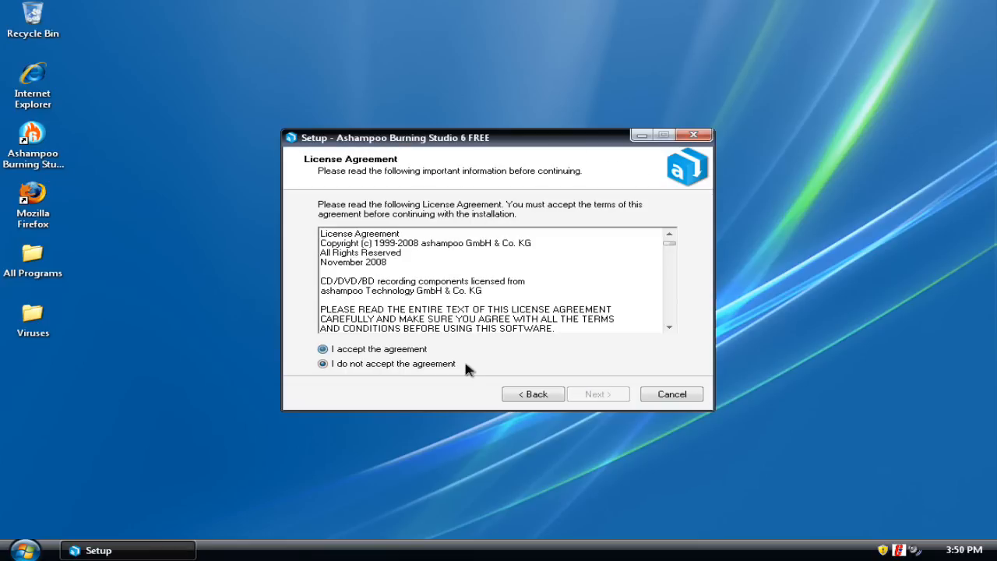
{"action": "left_click", "coordinate": [322, 348]}
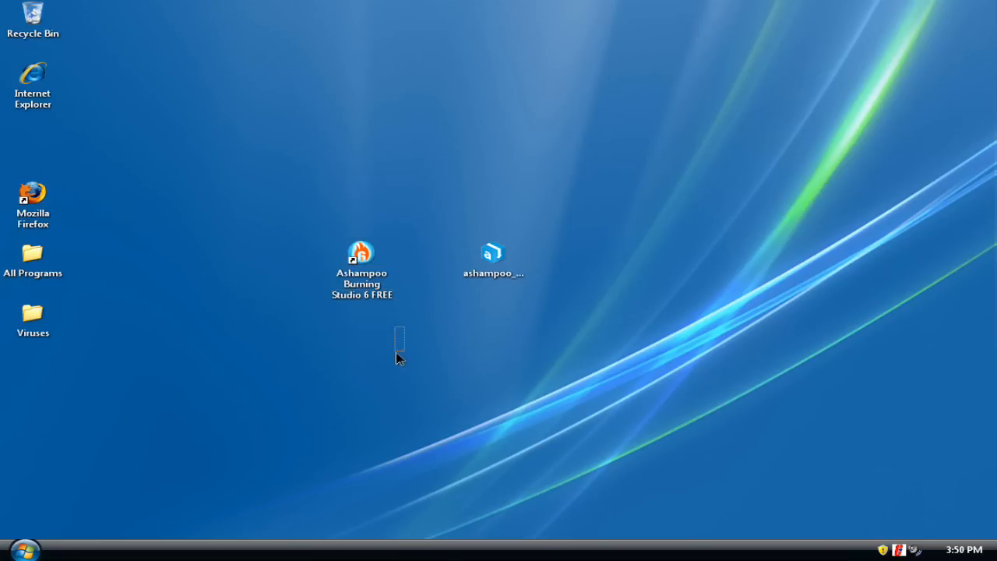
- Start Burning Studio 6 FREE from its desktop shortcut, then minimize and restore its window
{"action": "left_click", "coordinate": [361, 264]}
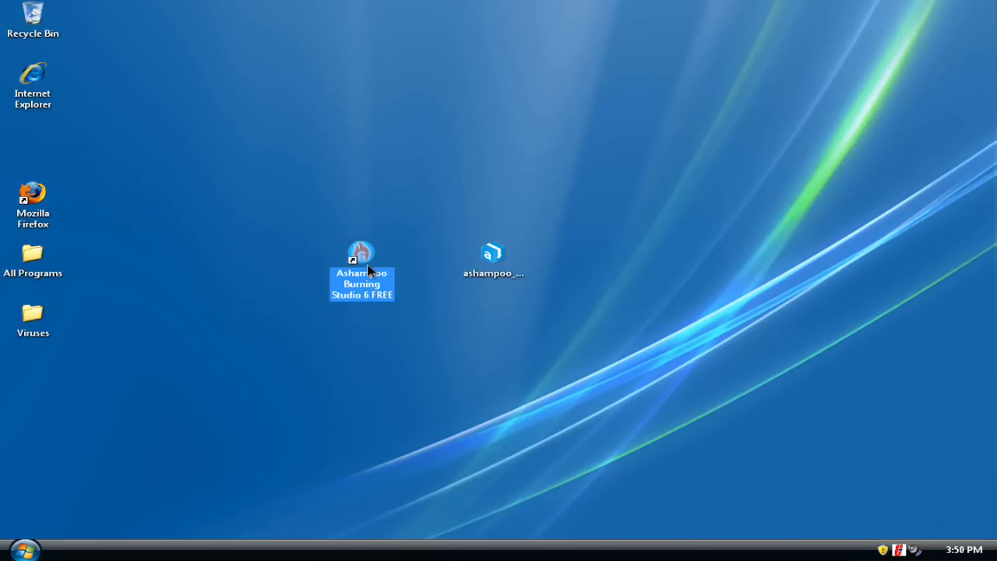
{"action": "double_click", "coordinate": [361, 249]}
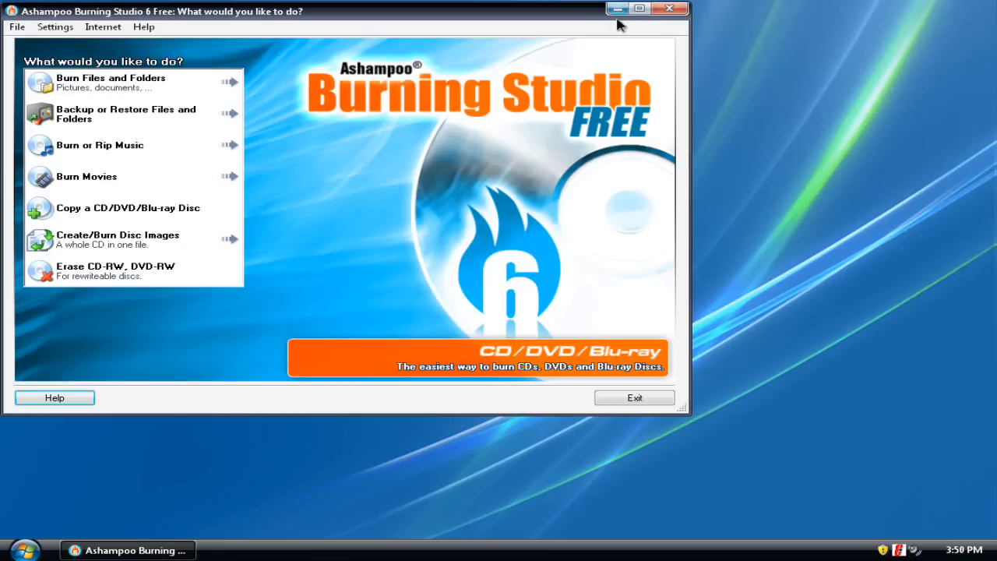
{"action": "left_click", "coordinate": [617, 8]}
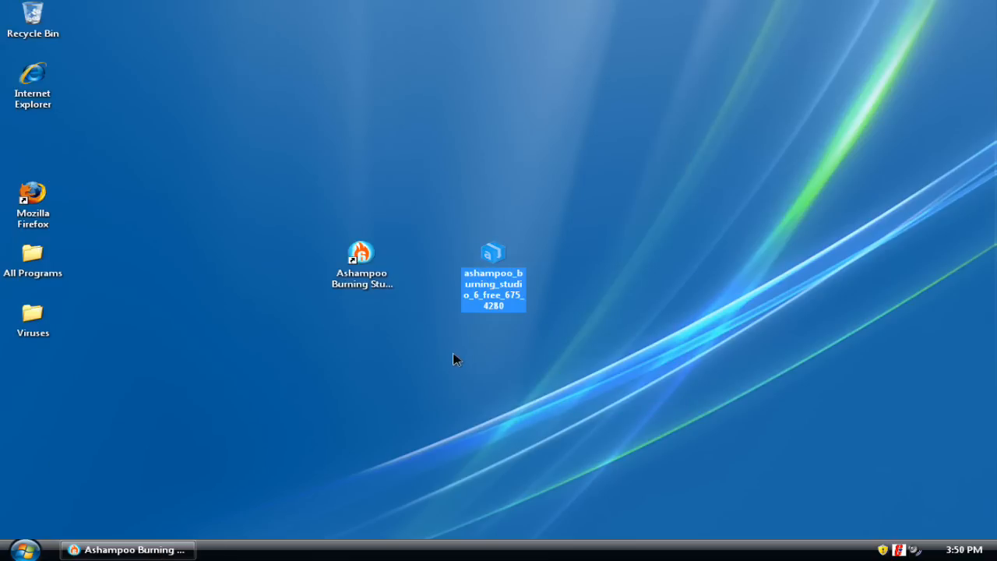
{"action": "mouse_move", "coordinate": [457, 353]}
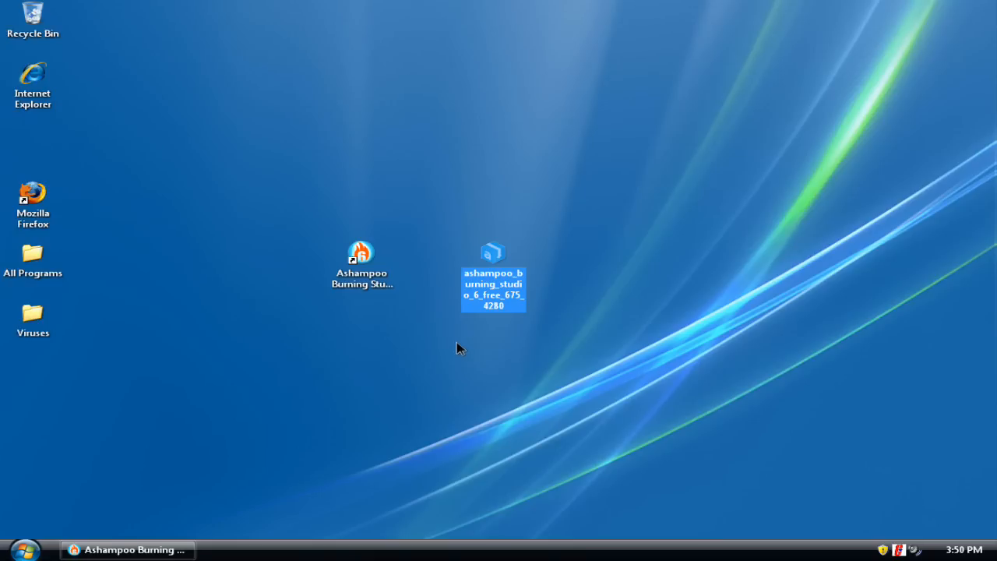
{"action": "left_click", "coordinate": [580, 313]}
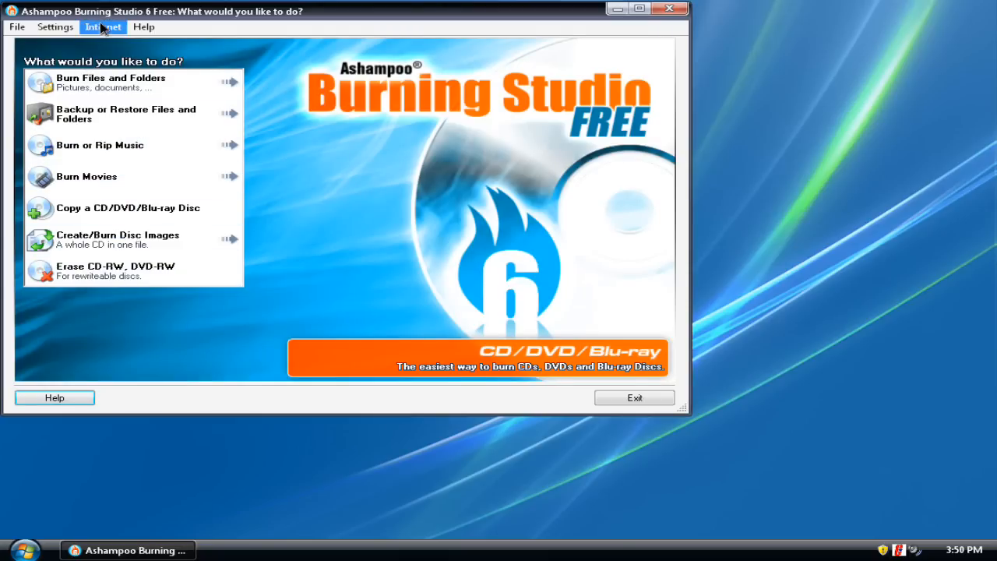
{"action": "left_click", "coordinate": [100, 27]}
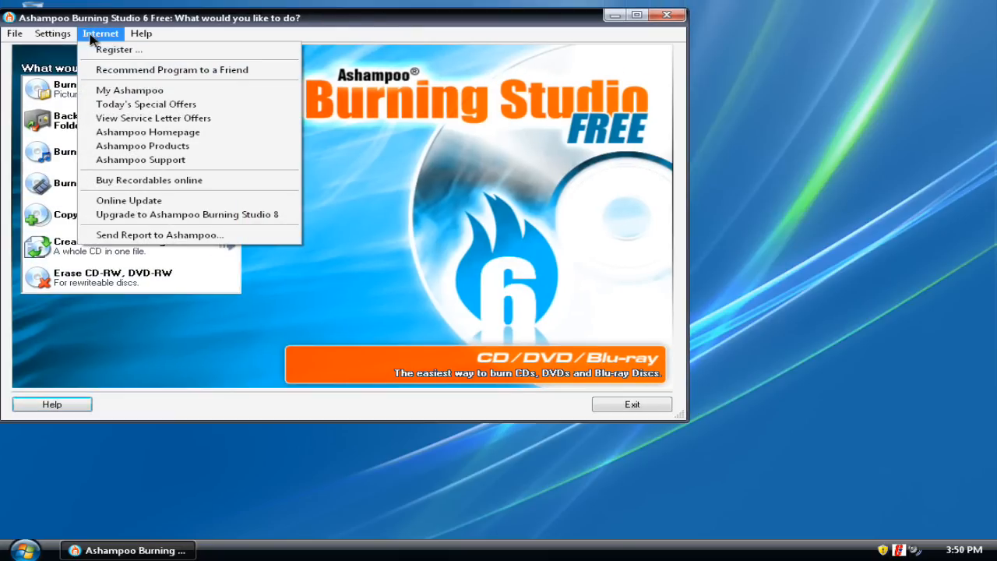
{"action": "mouse_move", "coordinate": [165, 214]}
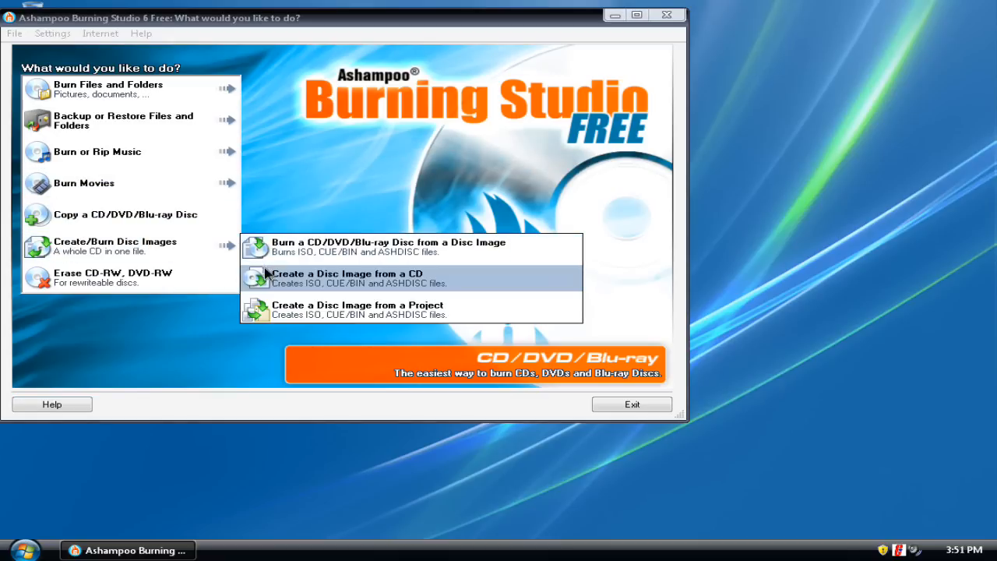
{"action": "mouse_move", "coordinate": [402, 247]}
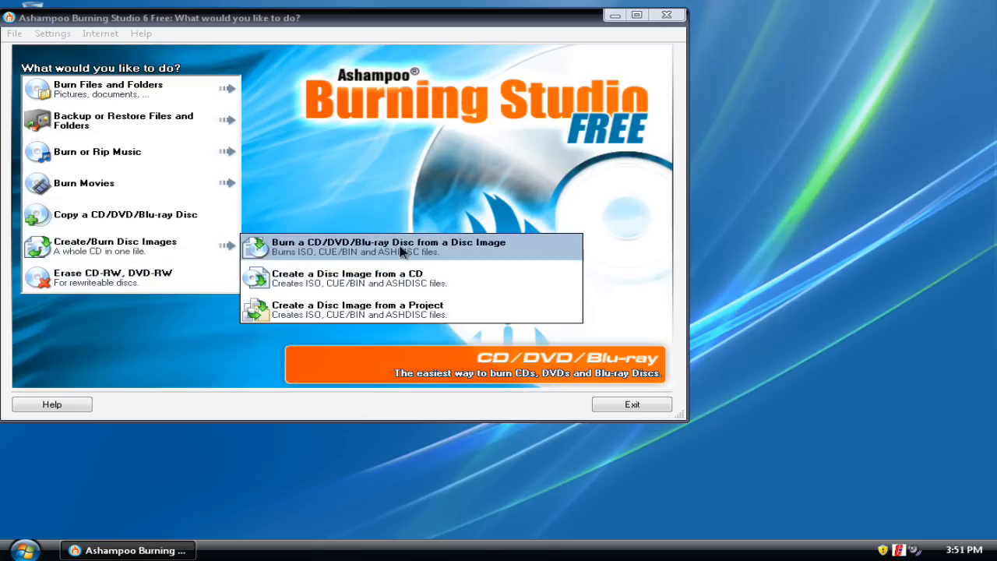
{"action": "mouse_move", "coordinate": [306, 263]}
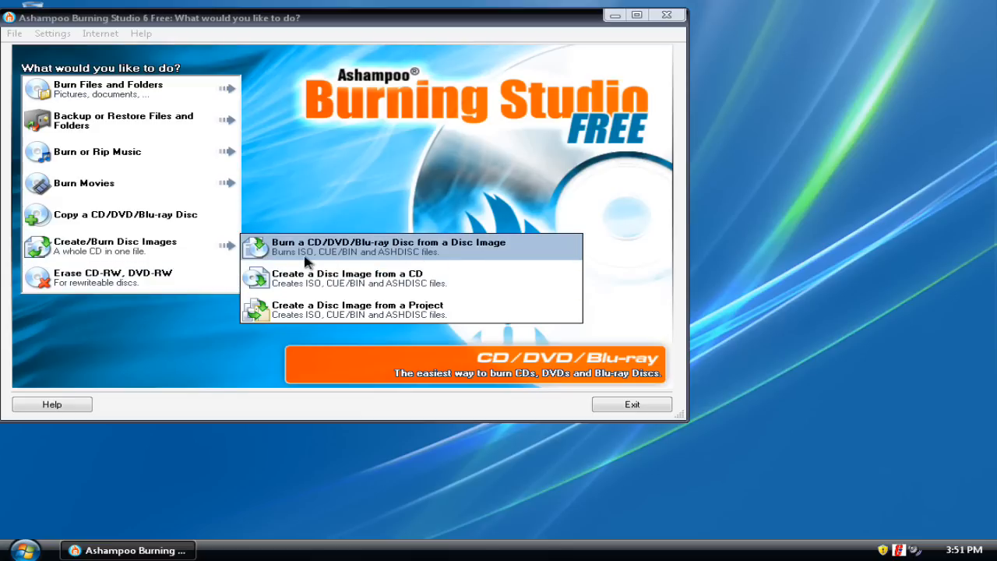
{"action": "mouse_move", "coordinate": [400, 258]}
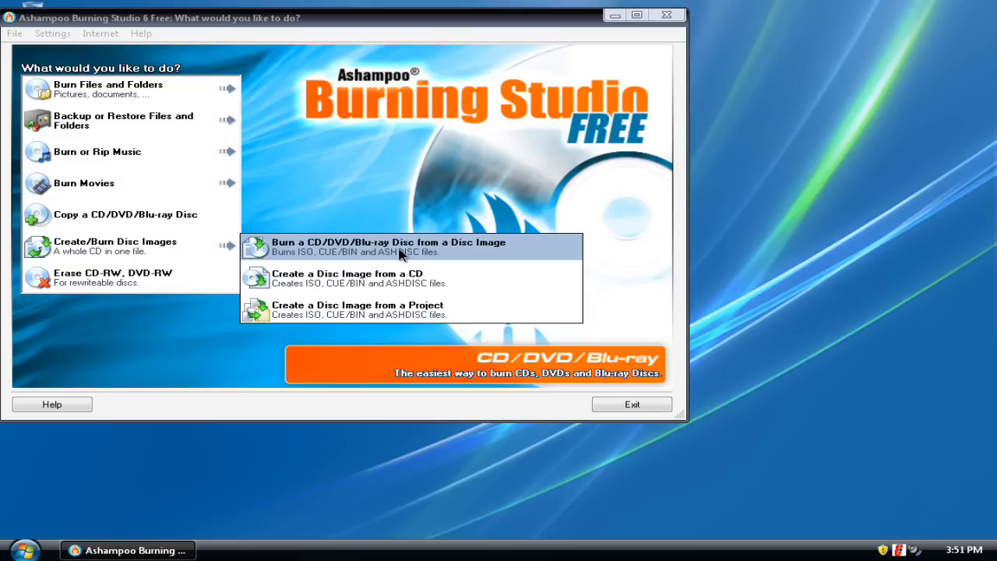
{"action": "mouse_move", "coordinate": [378, 247]}
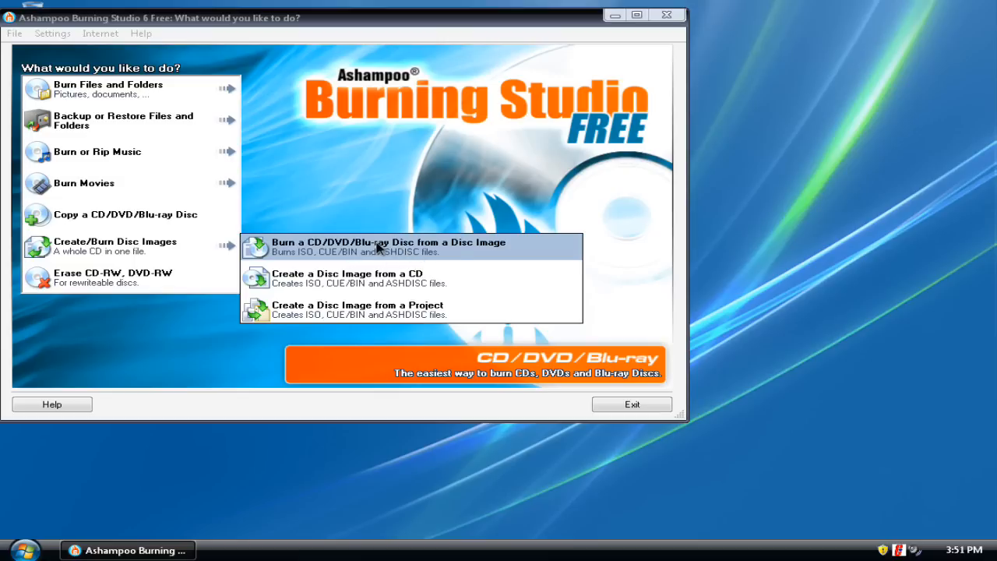
{"action": "mouse_move", "coordinate": [410, 278]}
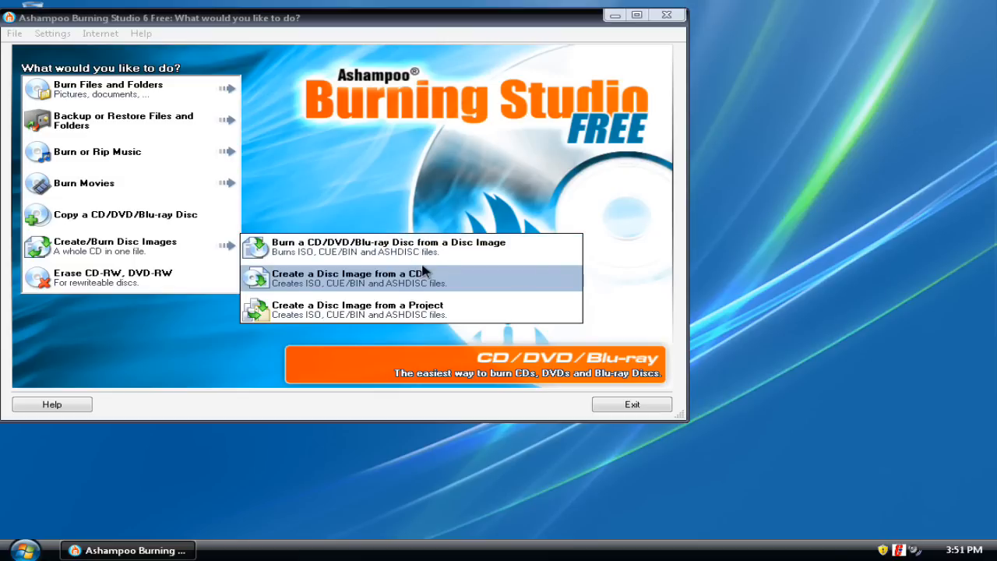
{"action": "mouse_move", "coordinate": [232, 271]}
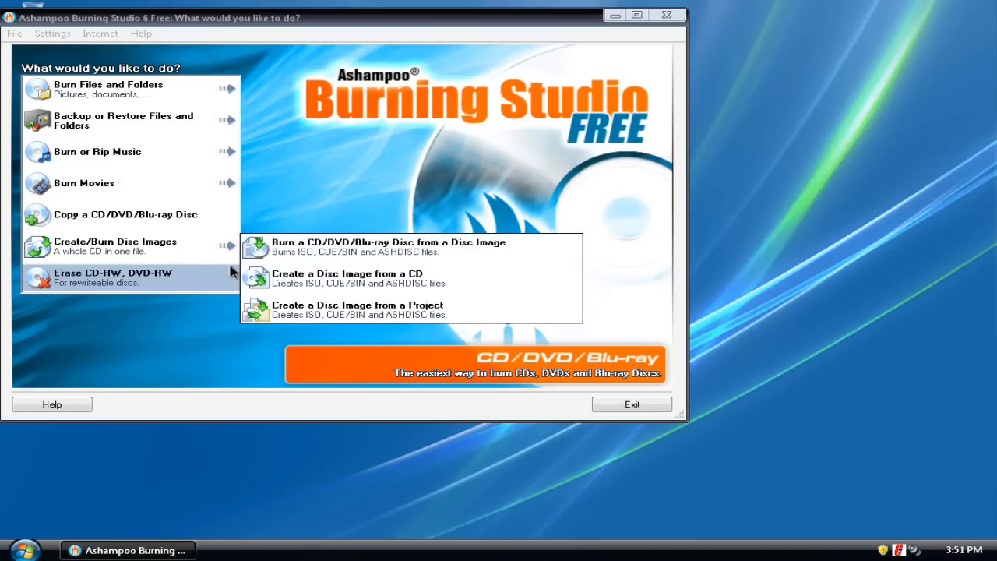
{"action": "mouse_move", "coordinate": [481, 399]}
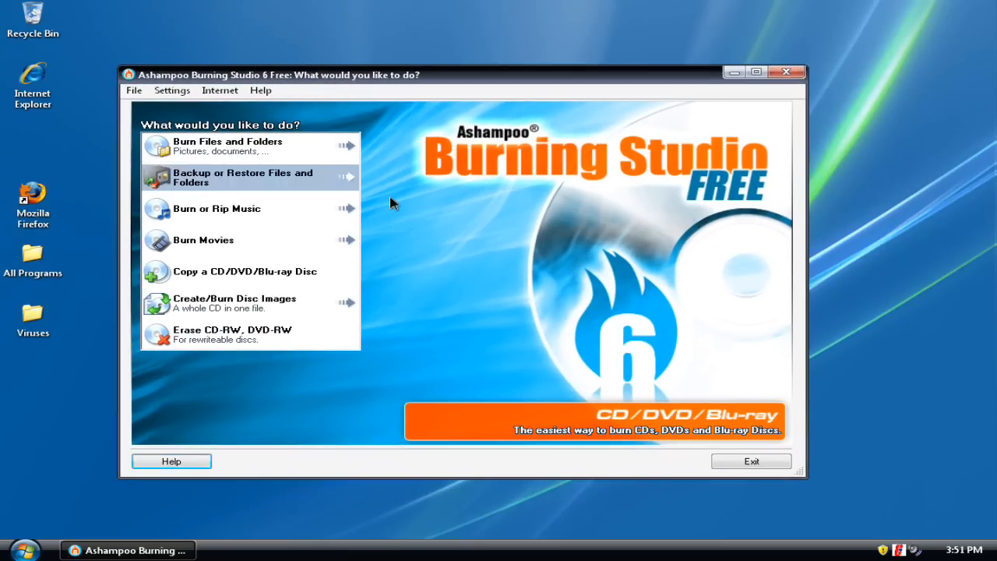
{"action": "left_click", "coordinate": [23, 550]}
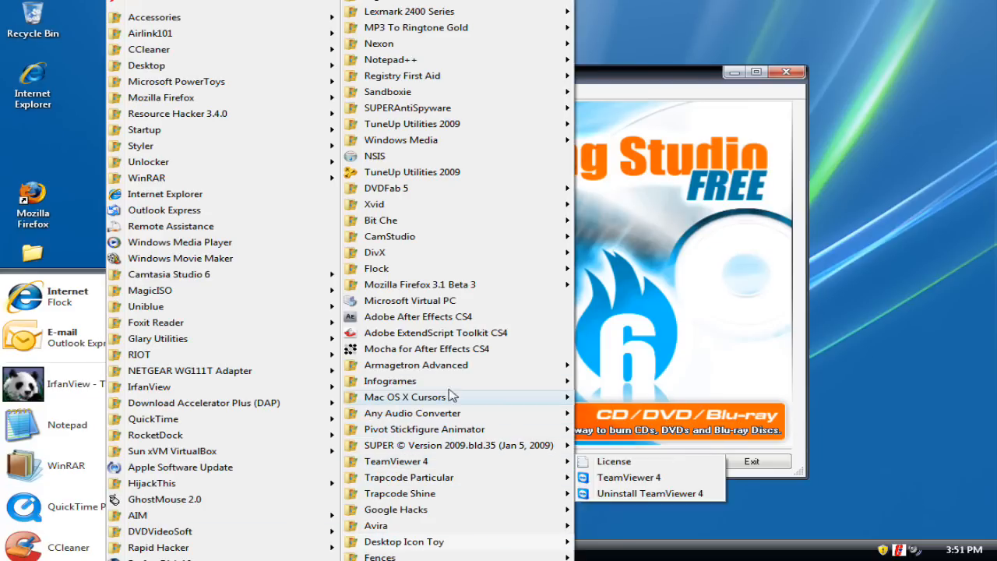
{"action": "mouse_move", "coordinate": [455, 187]}
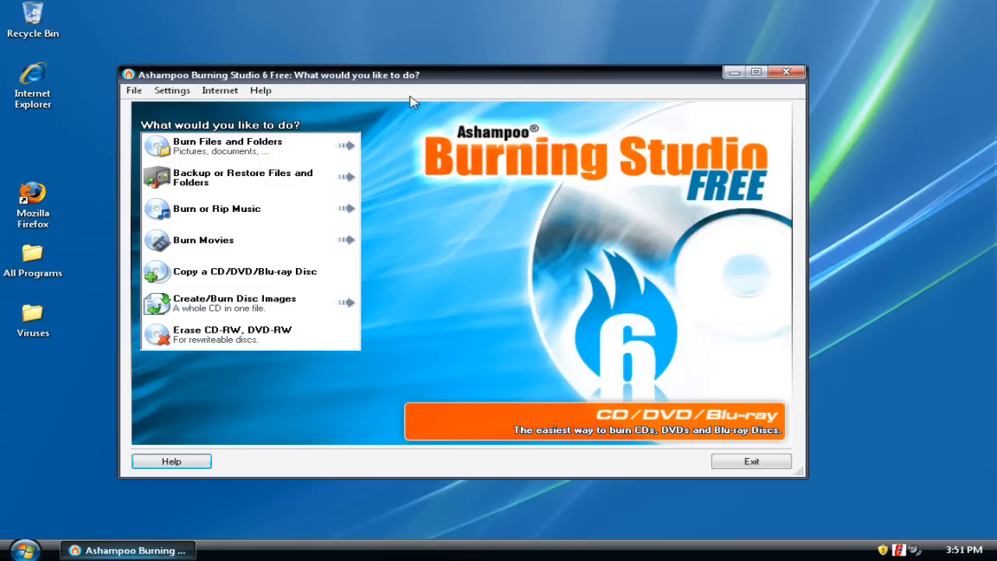
{"action": "mouse_move", "coordinate": [495, 232]}
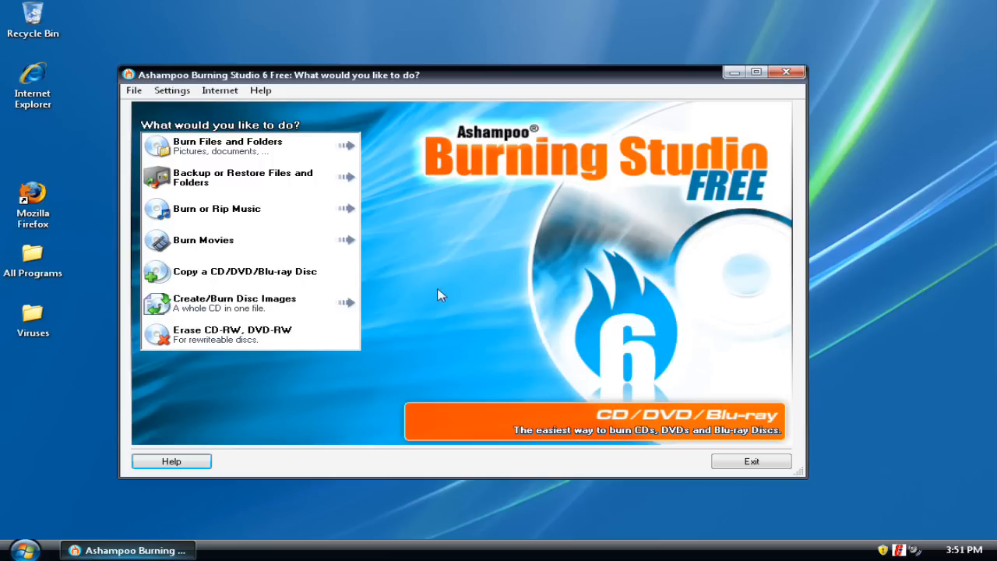
{"action": "mouse_move", "coordinate": [411, 86]}
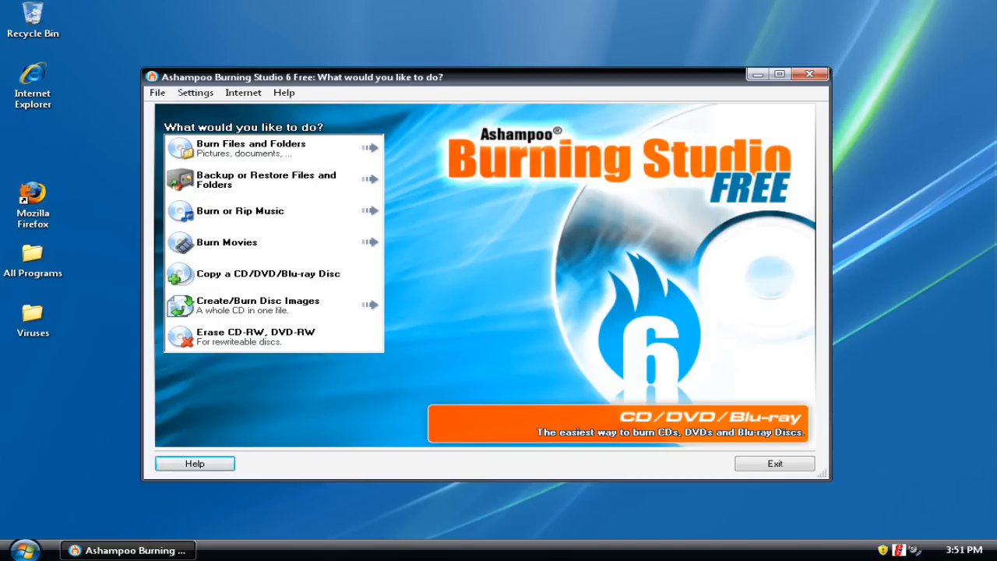
{"action": "mouse_move", "coordinate": [774, 463]}
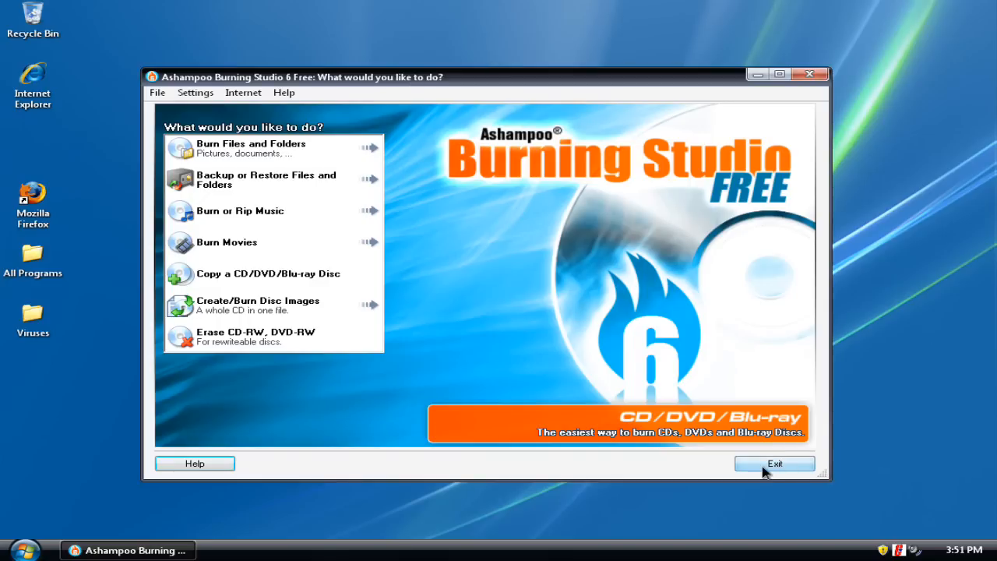